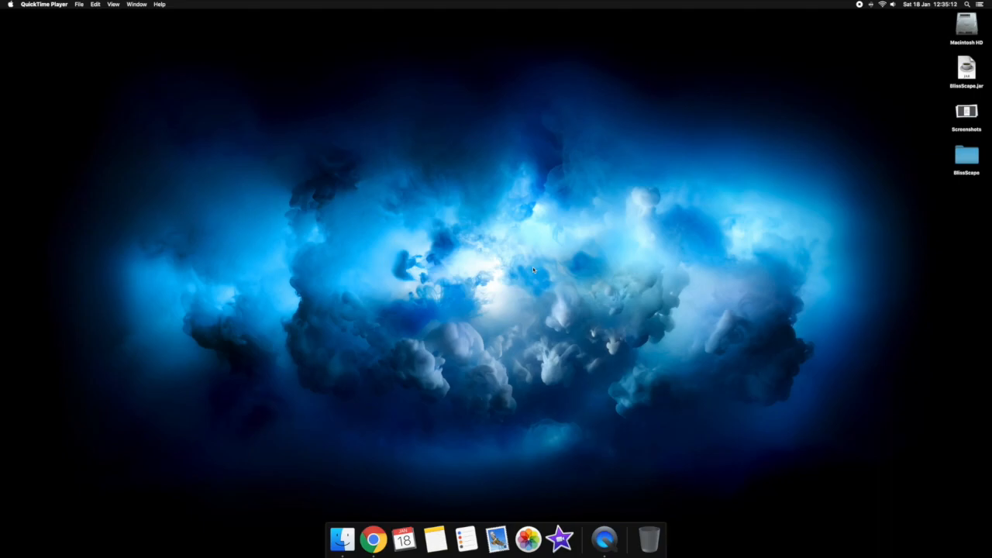
mouse_move(525, 329)
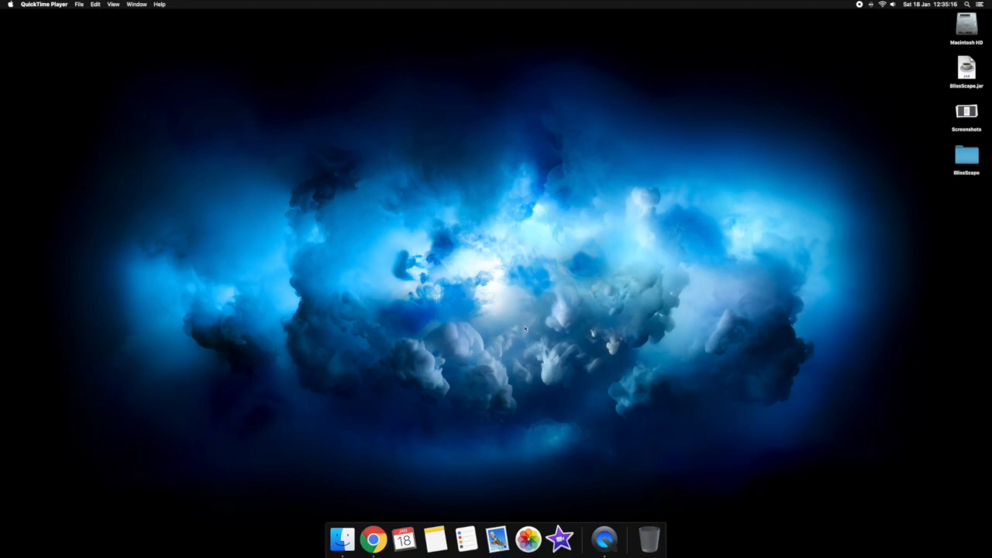
mouse_move(384, 496)
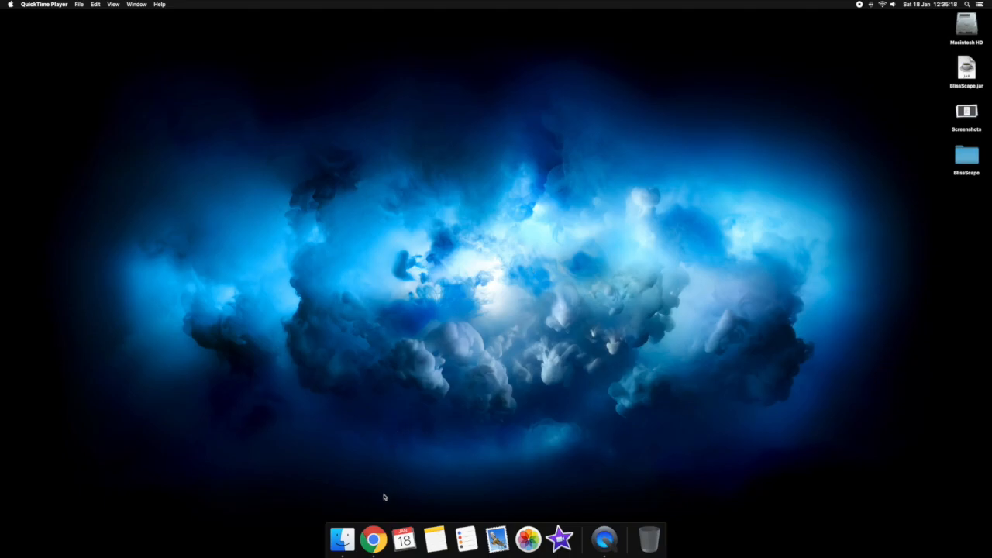
mouse_move(377, 443)
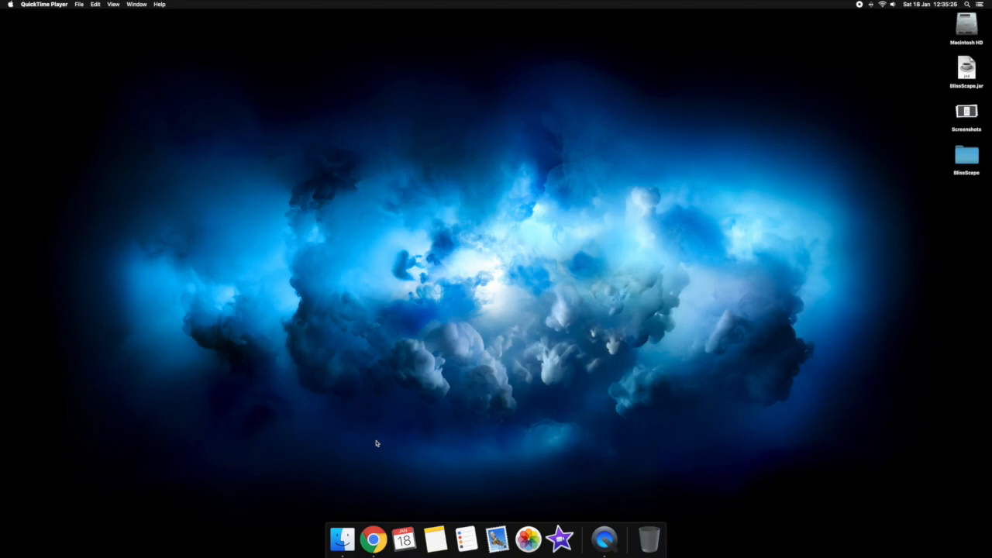
mouse_move(379, 469)
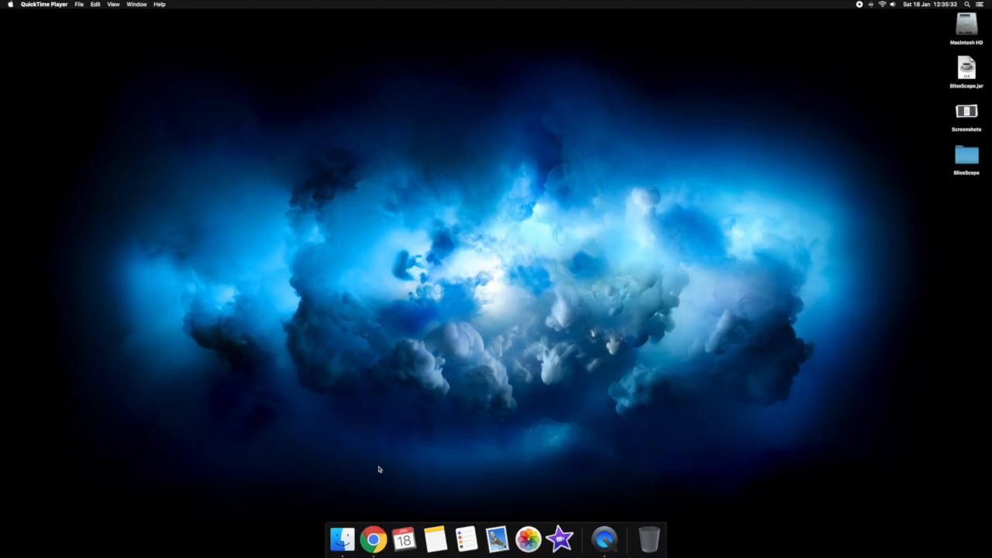
Step: Bring Chrome forward with the Google results for 'how to uninstall java on mac'
click(372, 540)
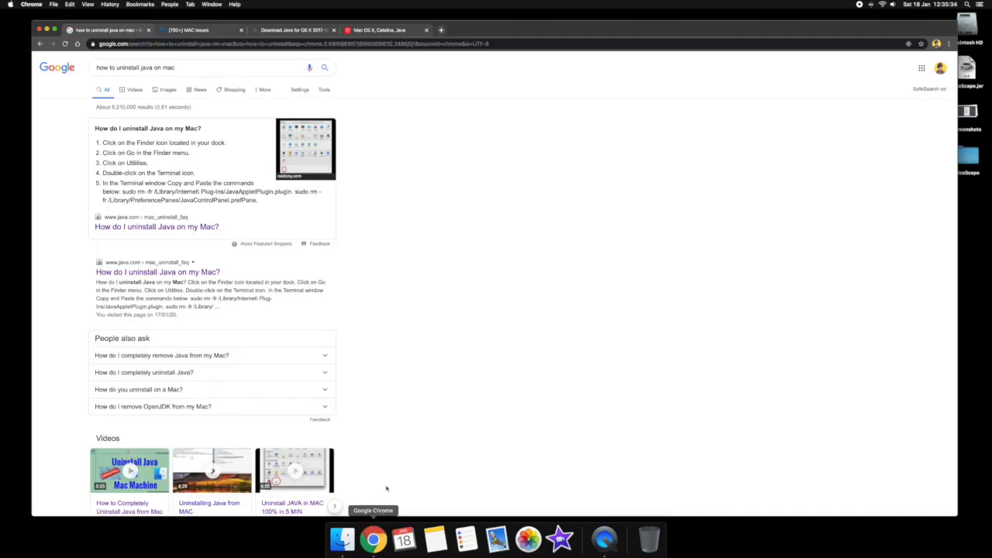
mouse_move(390, 425)
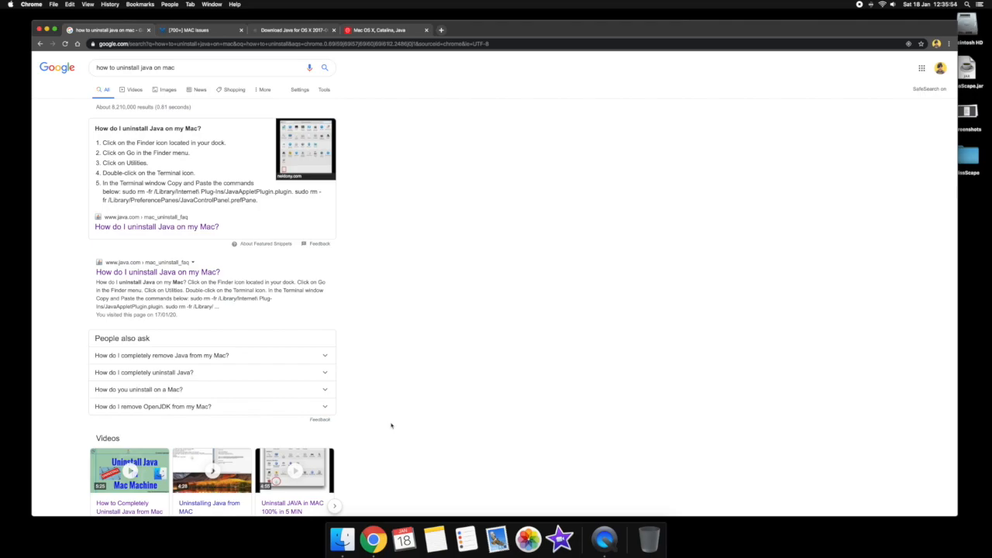
Step: Open the java.com uninstall article and highlight its Terminal removal steps
click(156, 227)
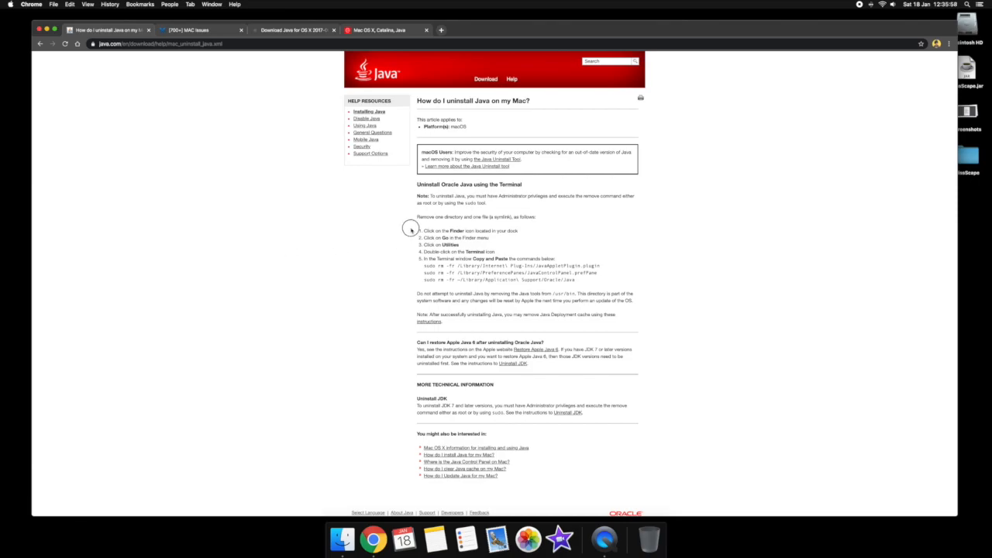
drag(419, 229, 592, 279)
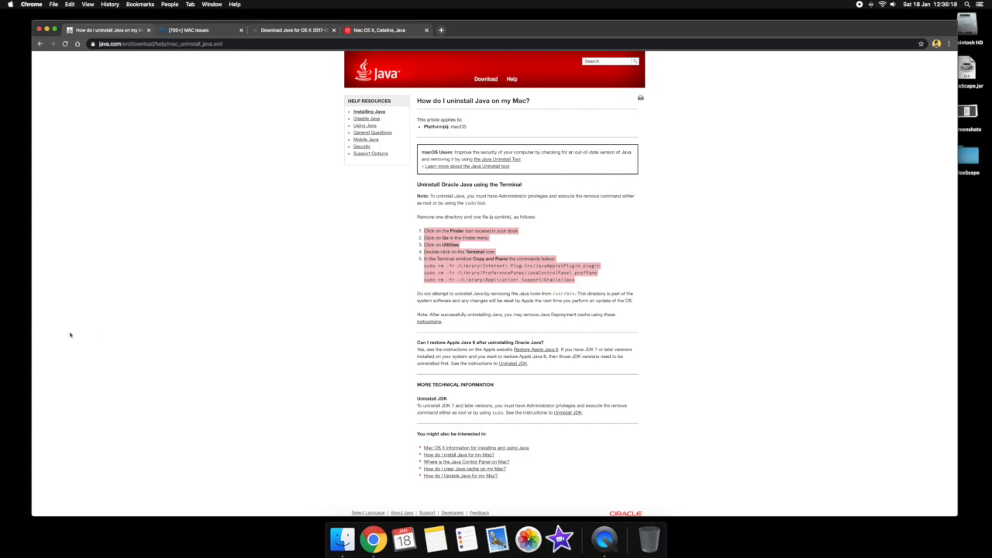
mouse_move(13, 333)
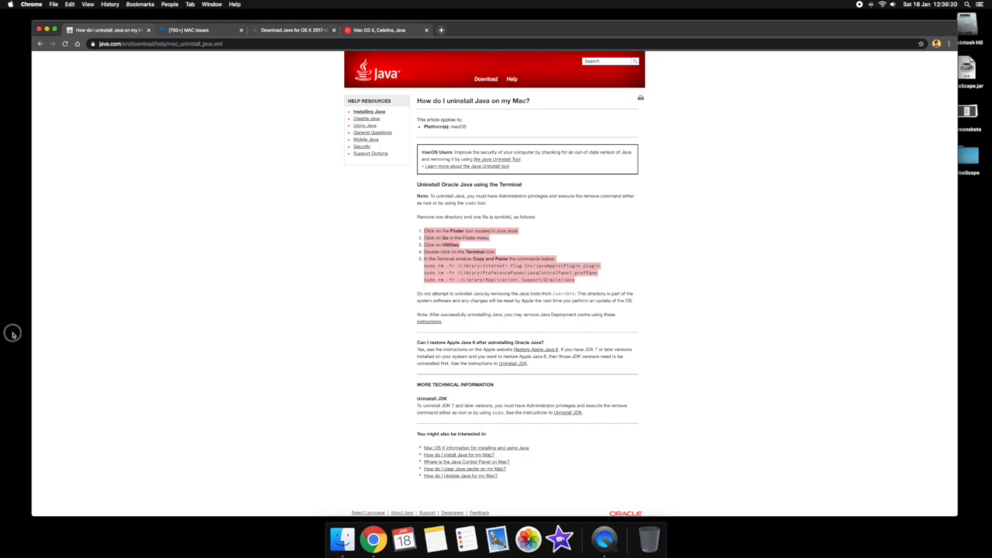
Step: Search Spotlight for 'java.com' to reach Terminal and Java files on this Mac
key(cmd+space)
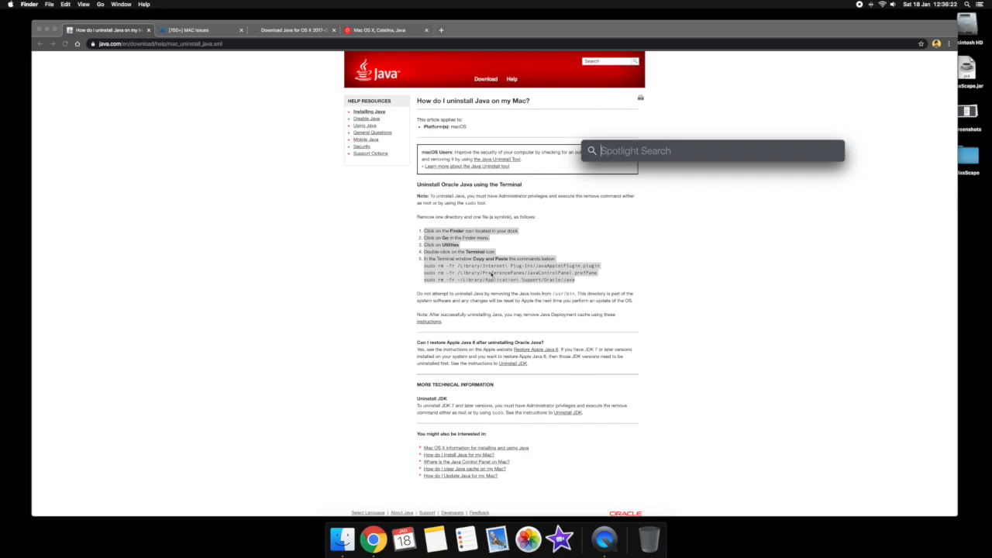
text(java.com)
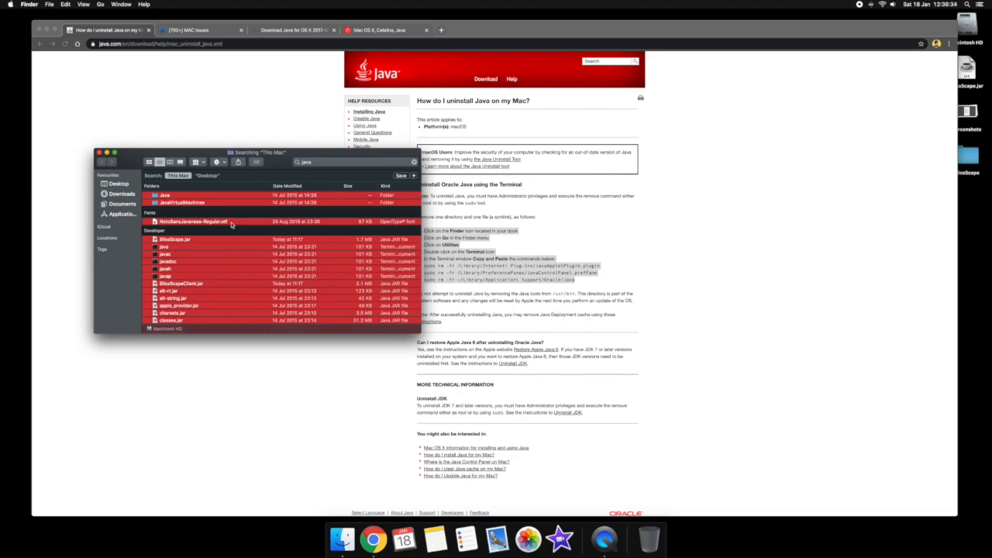
mouse_move(215, 210)
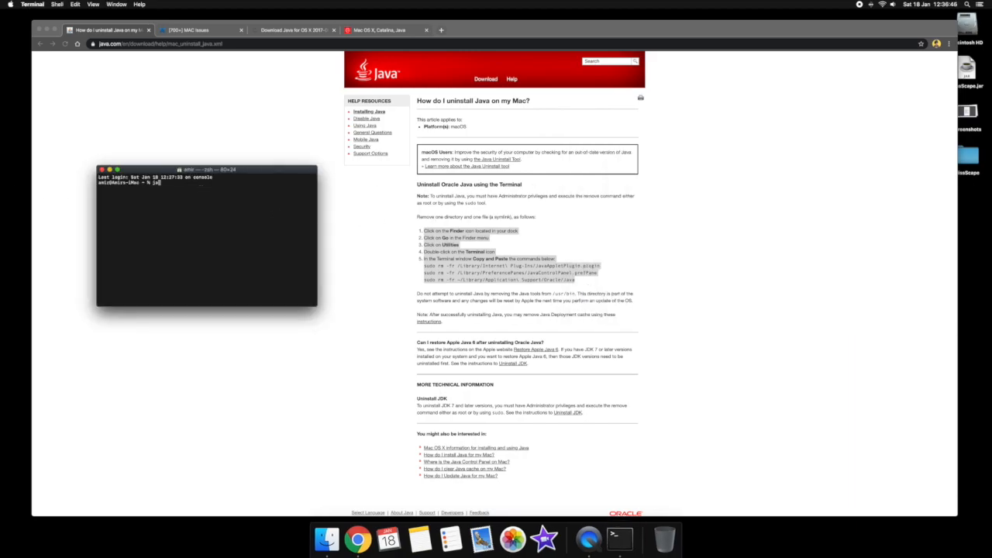
Step: Run a java version check in Terminal to see the installed runtime
text(java -versio)
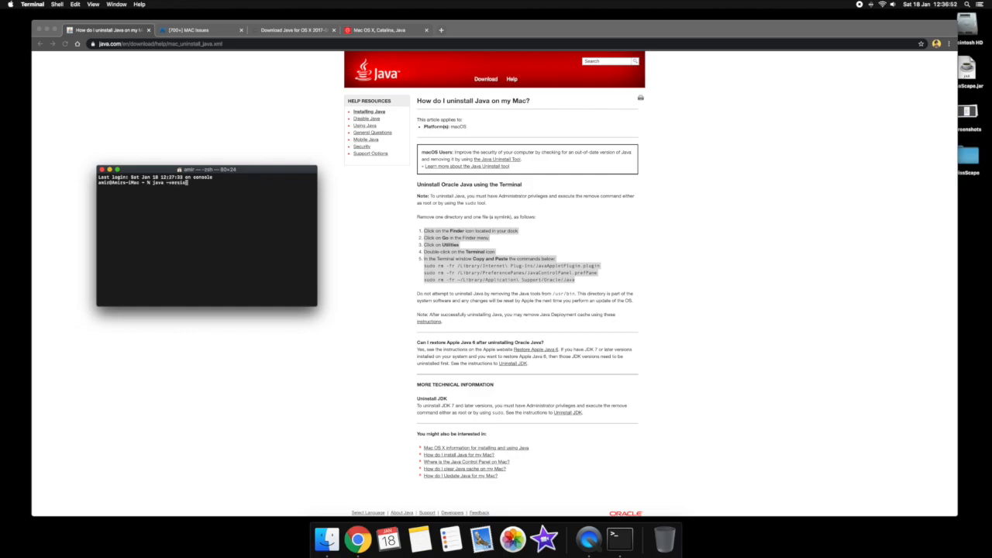
key(Return)
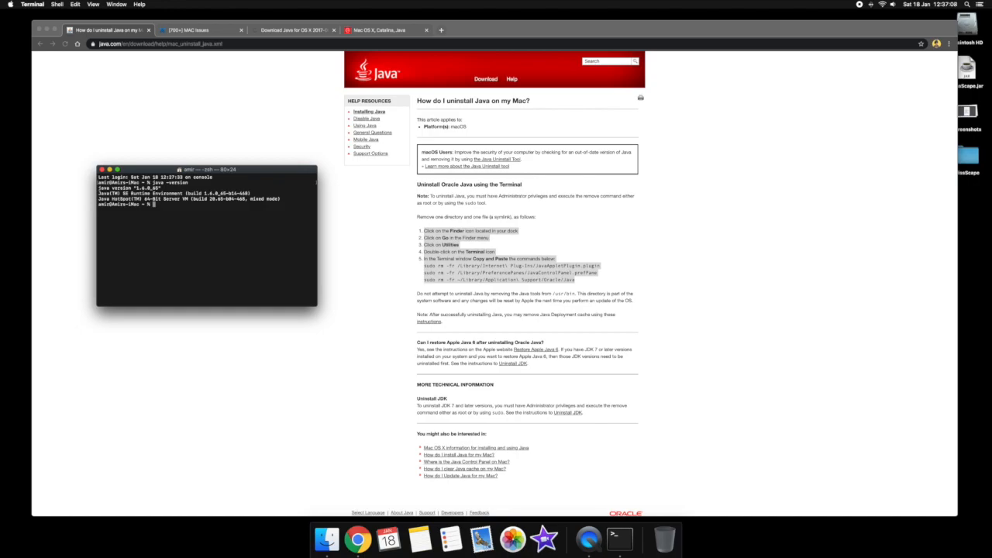
mouse_move(479, 203)
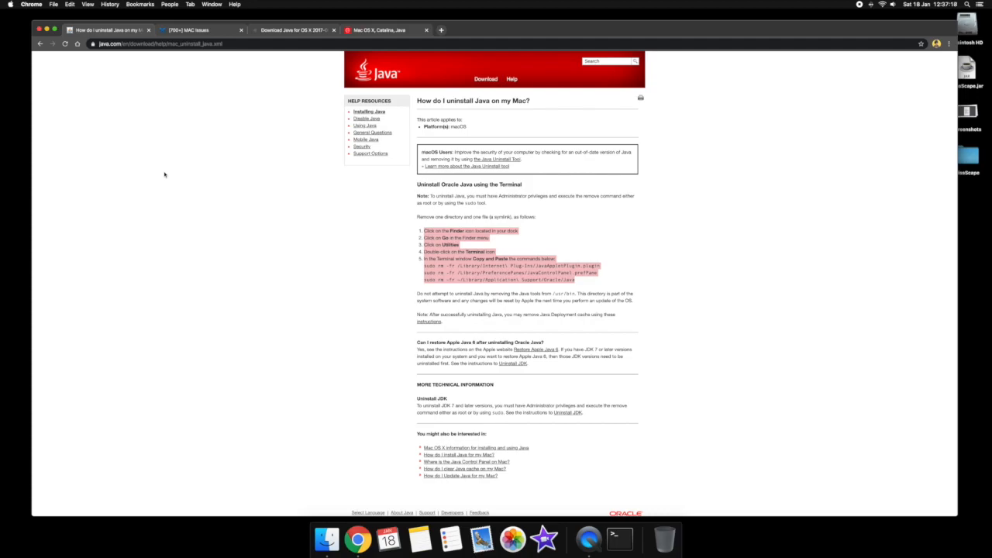
Step: Switch to Apple's 'Download Java for OS X 2017-001' page and open the Apple menu
click(287, 31)
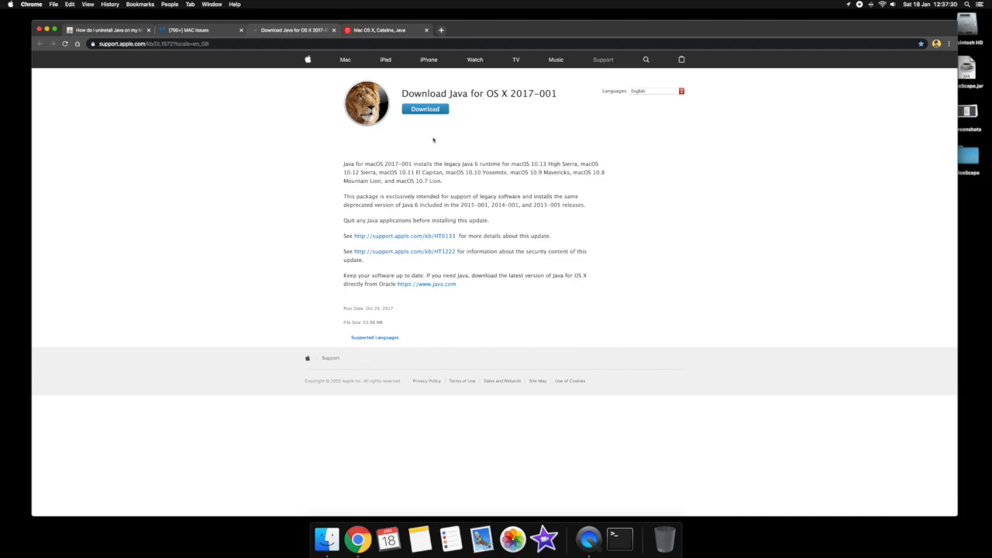
click(9, 4)
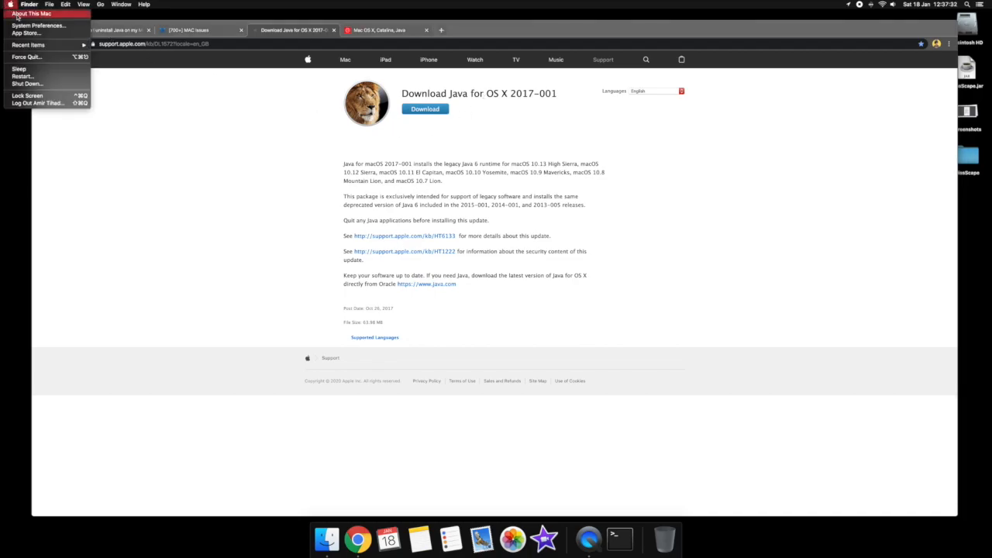
Step: View this Mac's version details, confirming it runs macOS Catalina
click(31, 14)
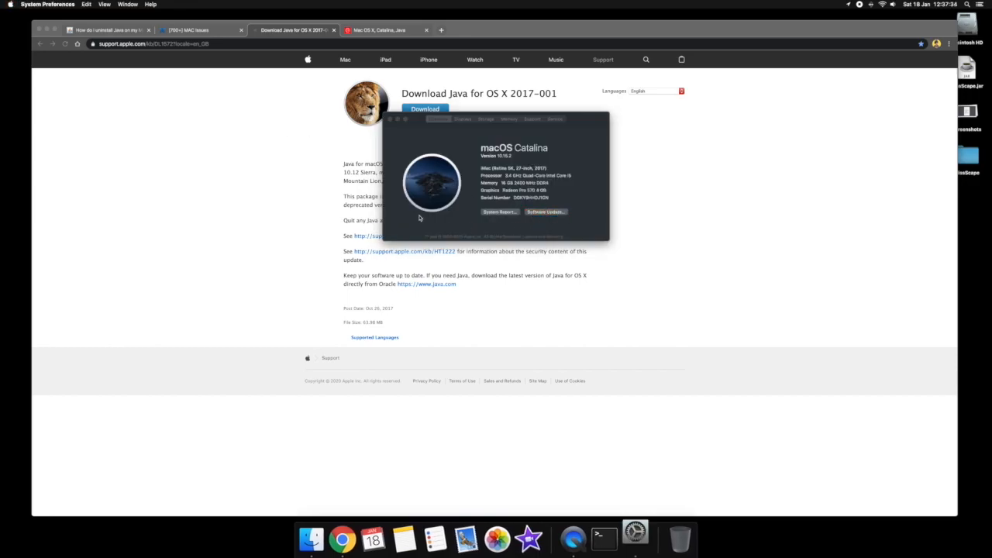
click(546, 211)
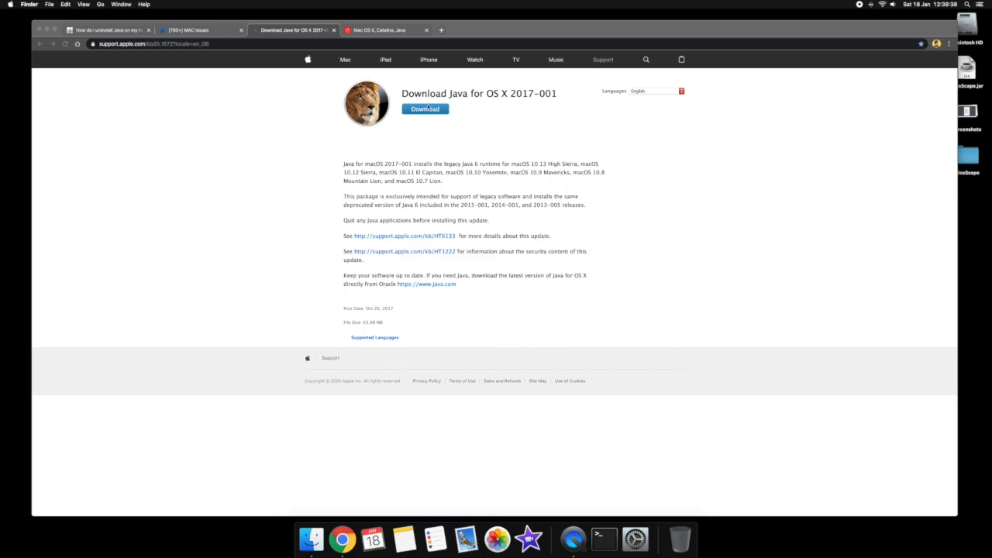
click(425, 109)
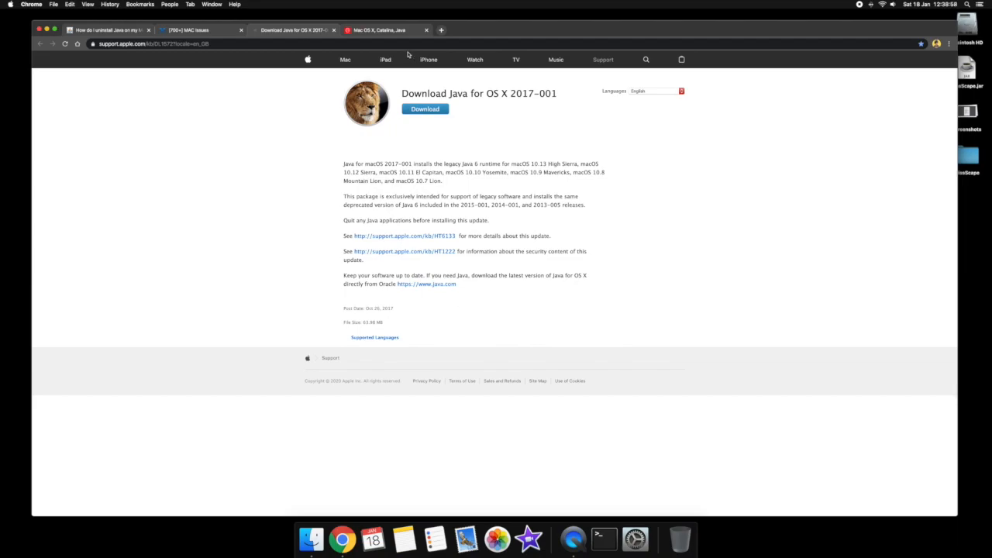
Step: Review the L3Harris Catalina Legacy Java 6 article, then select the Apple download title text
click(380, 29)
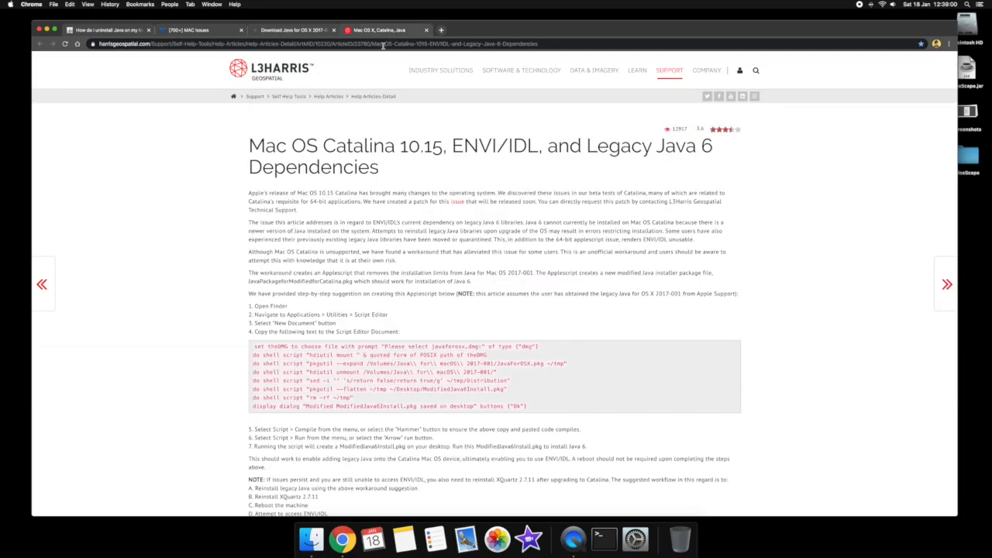
scroll(down, 3)
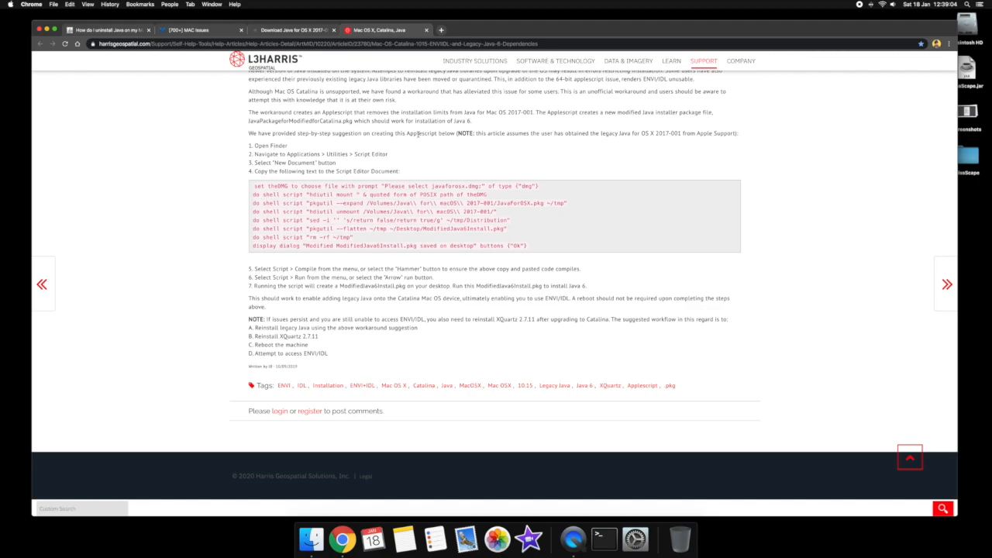
scroll(up, 3)
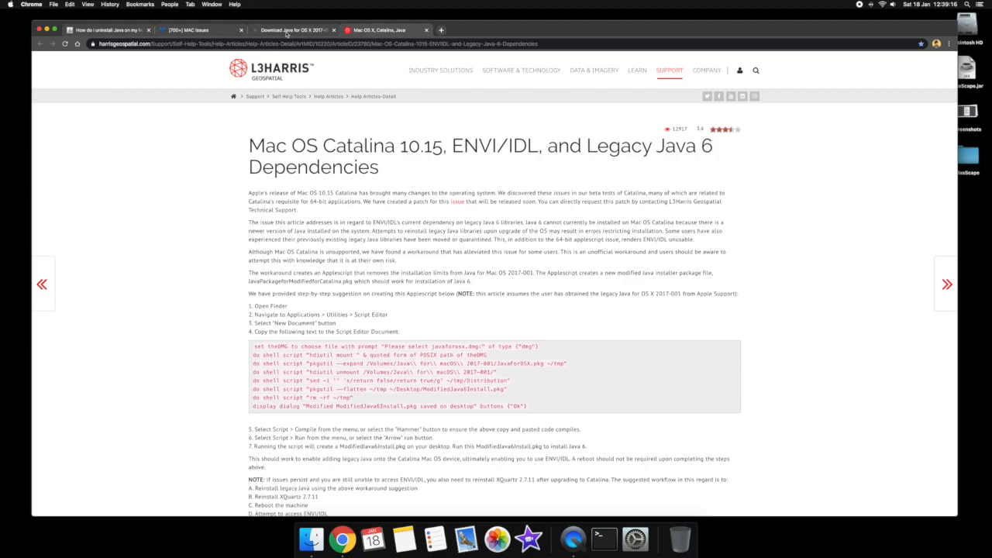
click(294, 30)
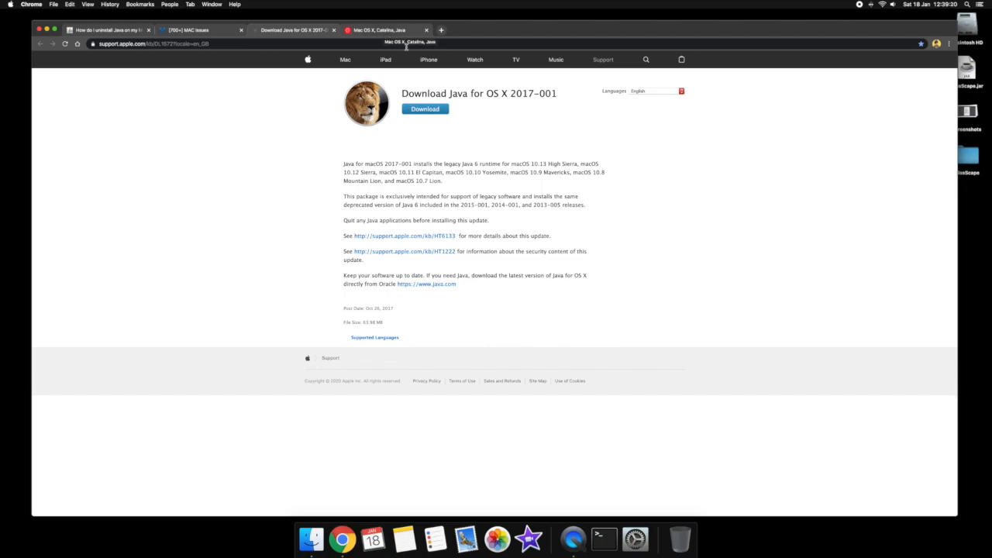
double_click(503, 93)
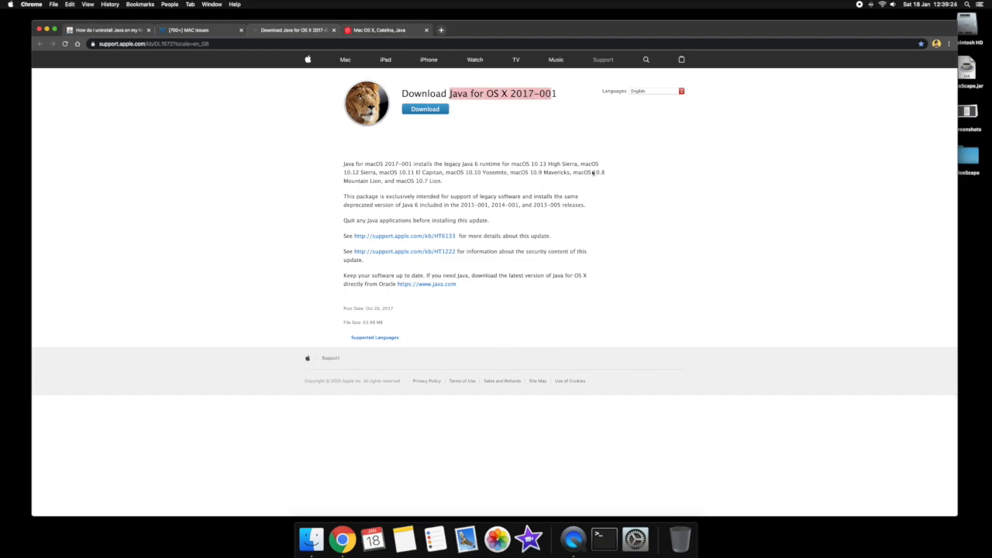
Step: Select the workaround AppleScript code in the L3Harris article and launch Terminal
click(375, 30)
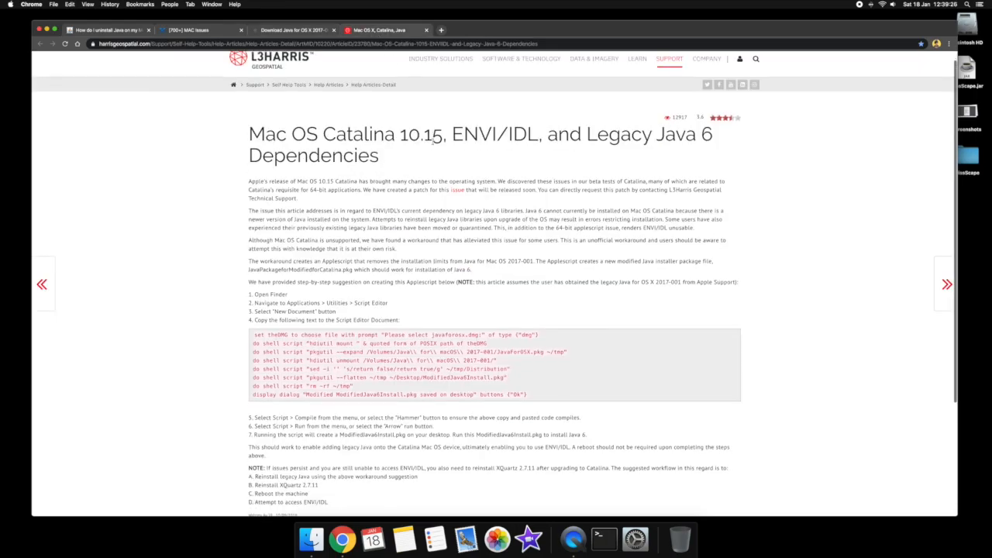
scroll(down, 3)
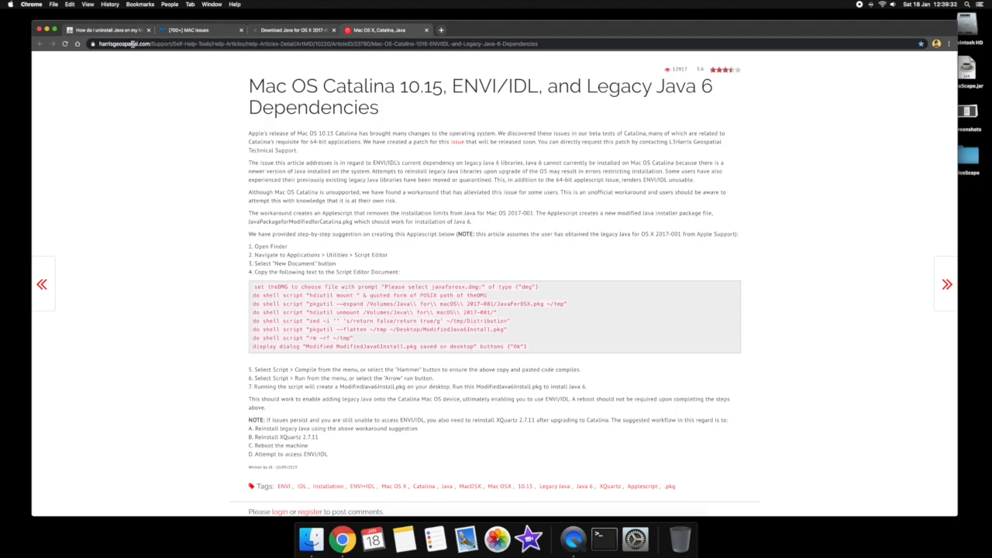
mouse_move(400, 256)
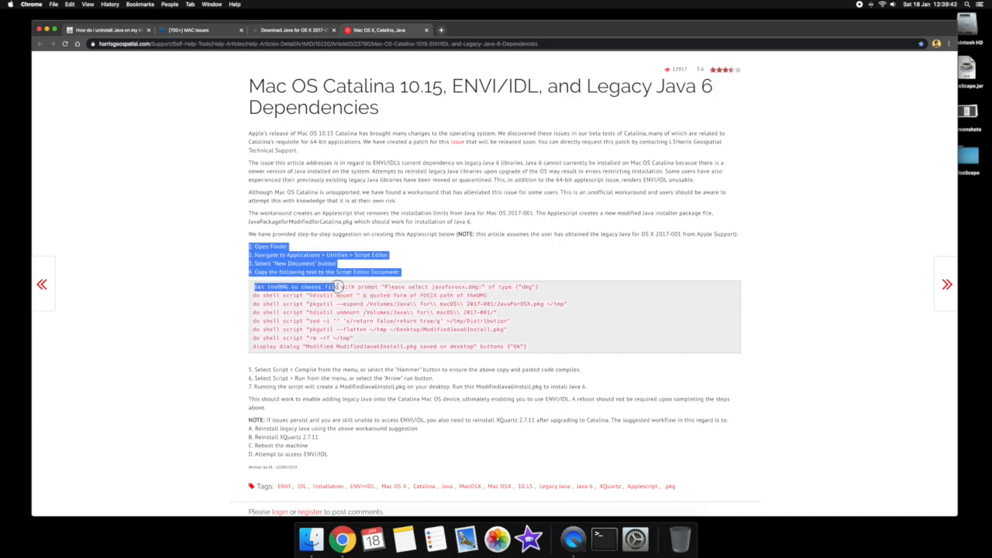
drag(338, 287, 583, 372)
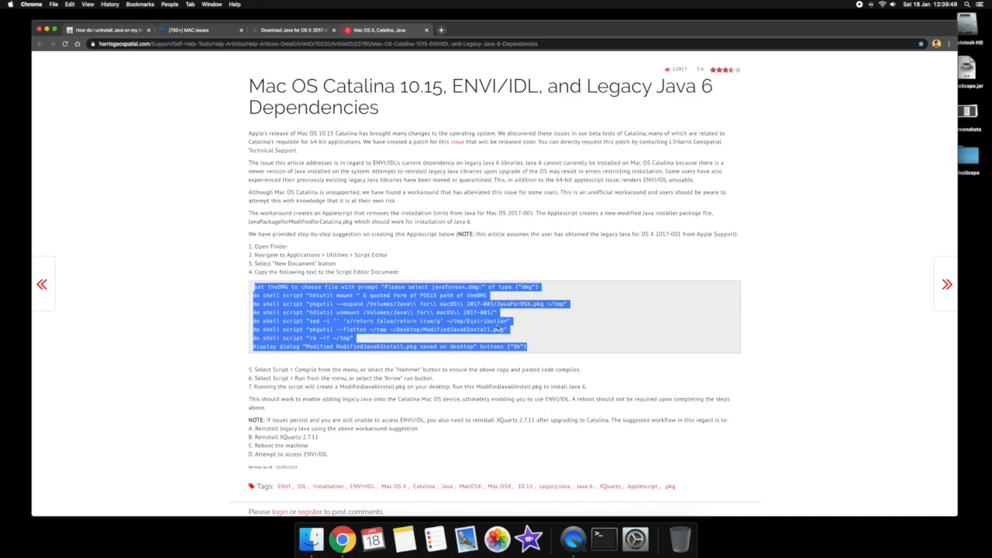
click(292, 30)
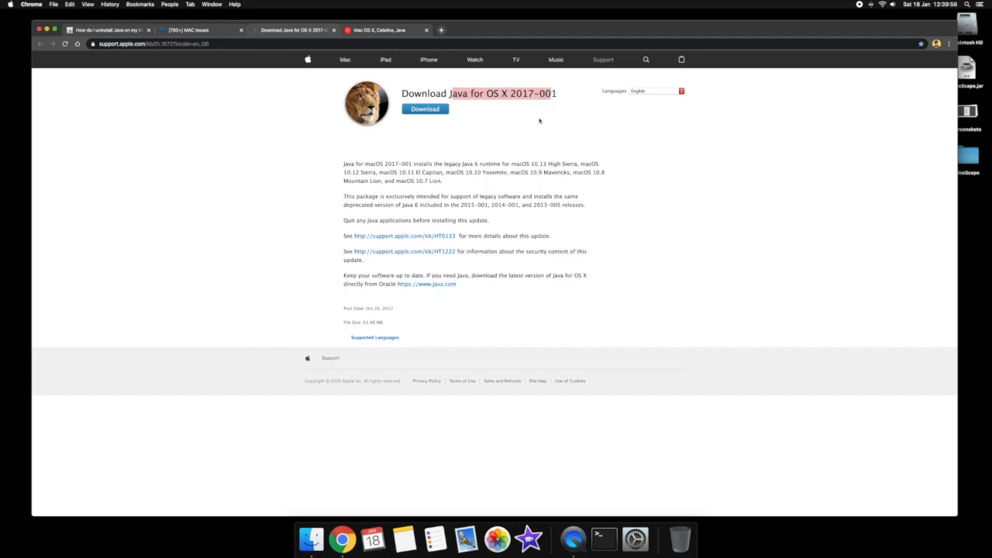
click(603, 537)
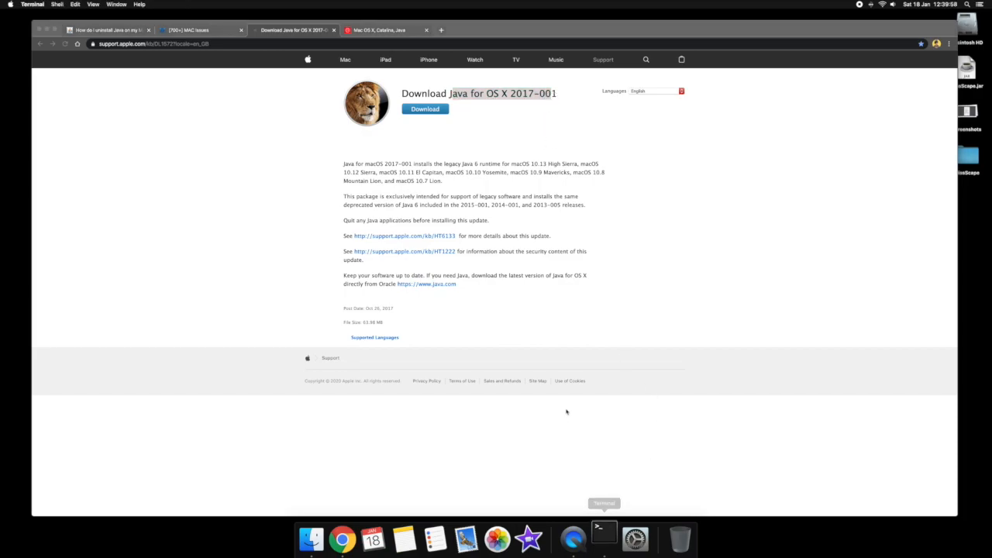
Step: Run the entered java command in the new Terminal window
click(603, 536)
text(java -v)
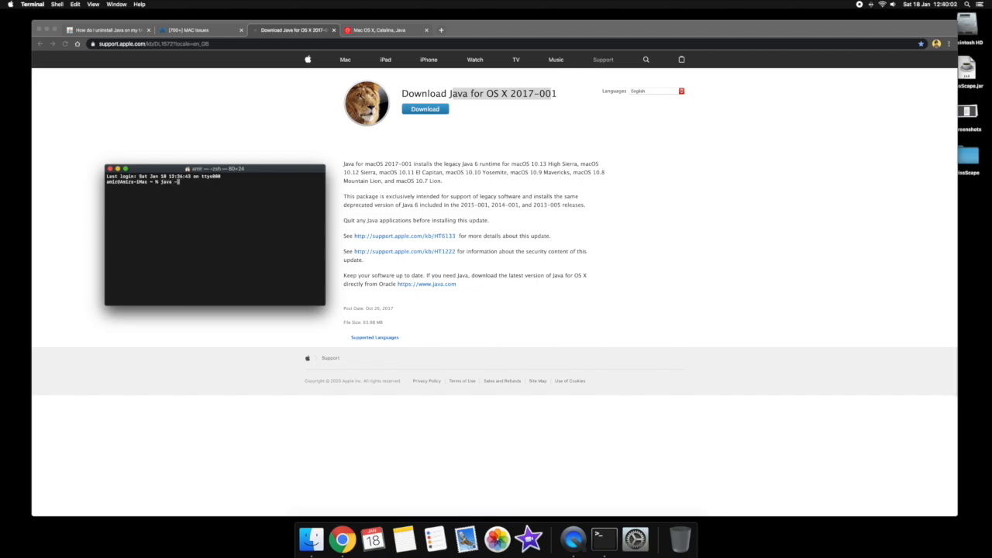
key(Return)
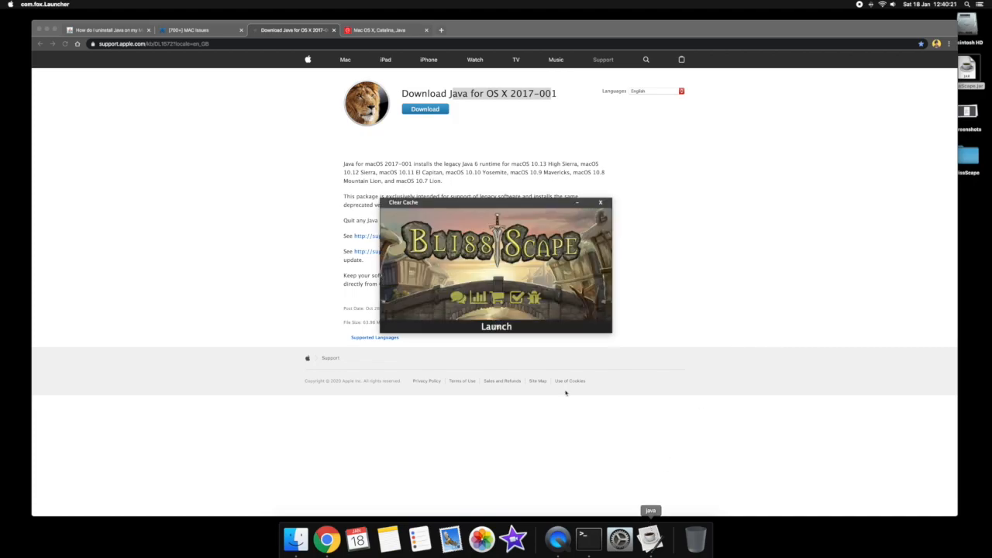
Step: Launch the BlissScape game client from its launcher
click(496, 326)
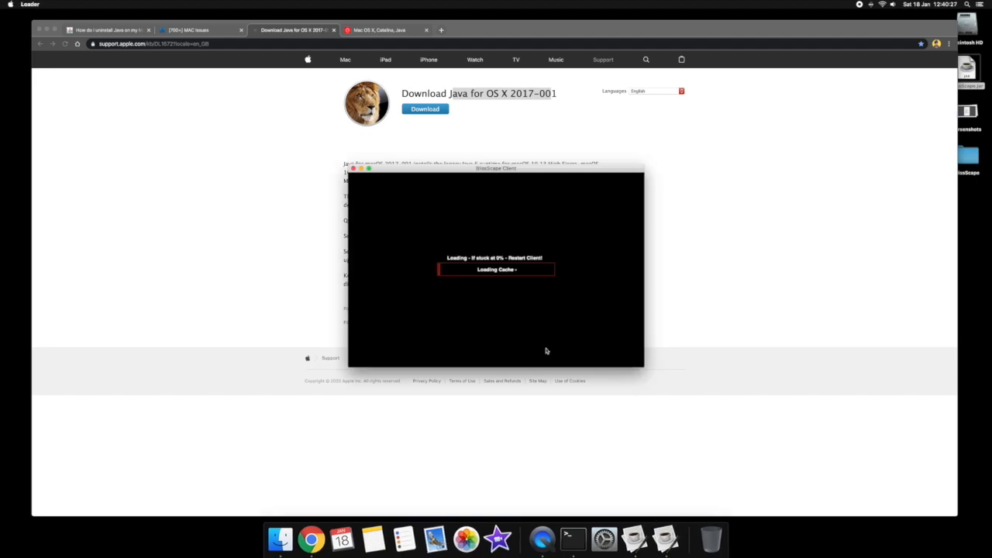
mouse_move(536, 338)
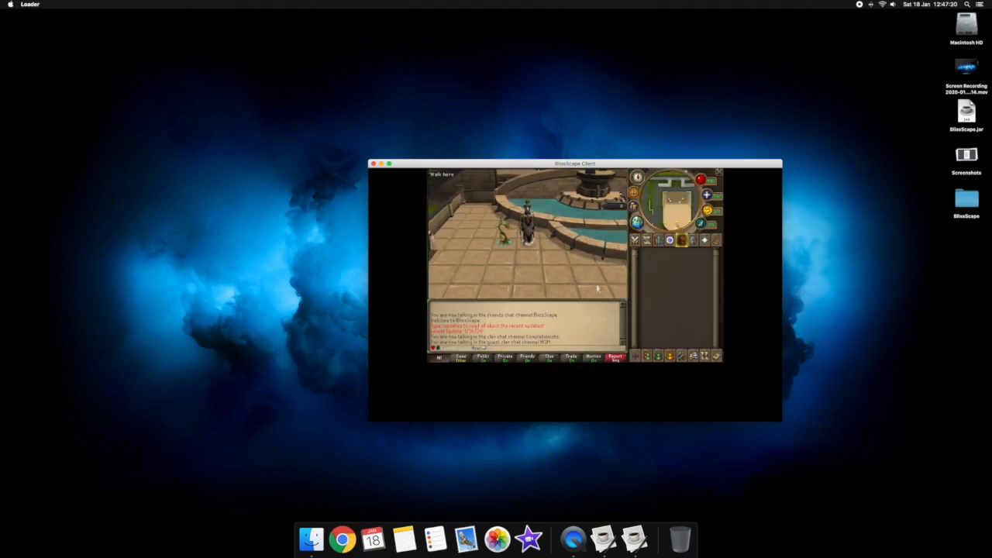
Step: Open the Custom Graphics Options panel and expand a display setting's choices
click(704, 238)
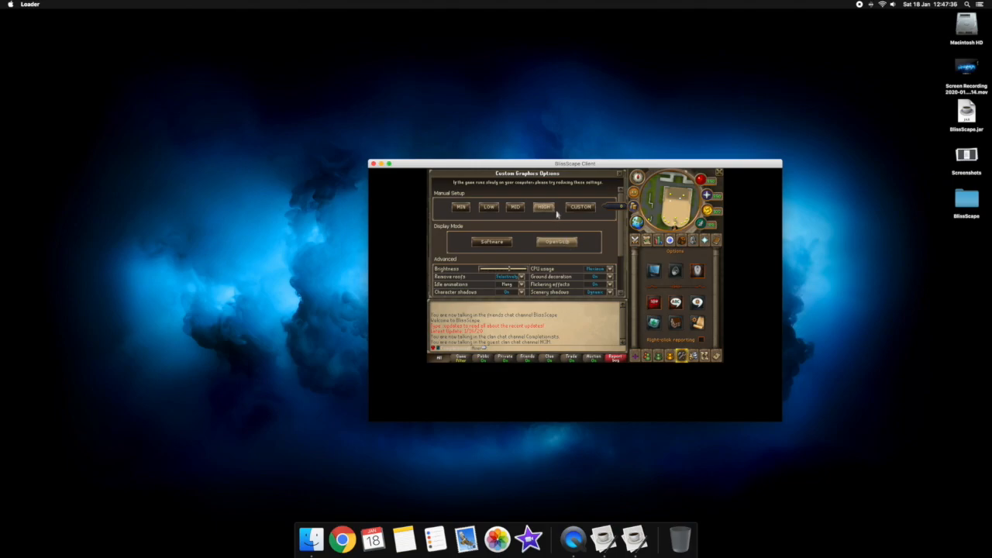
click(608, 269)
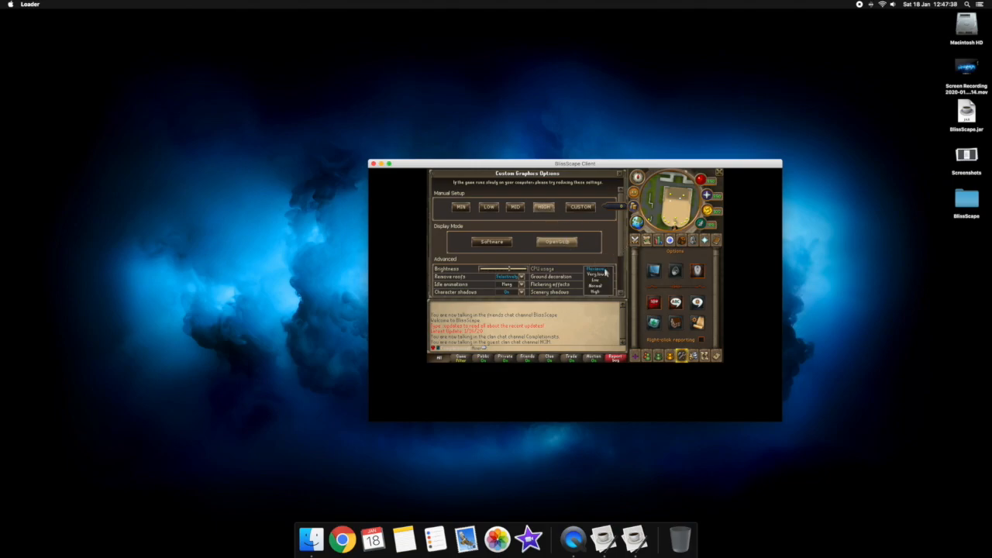